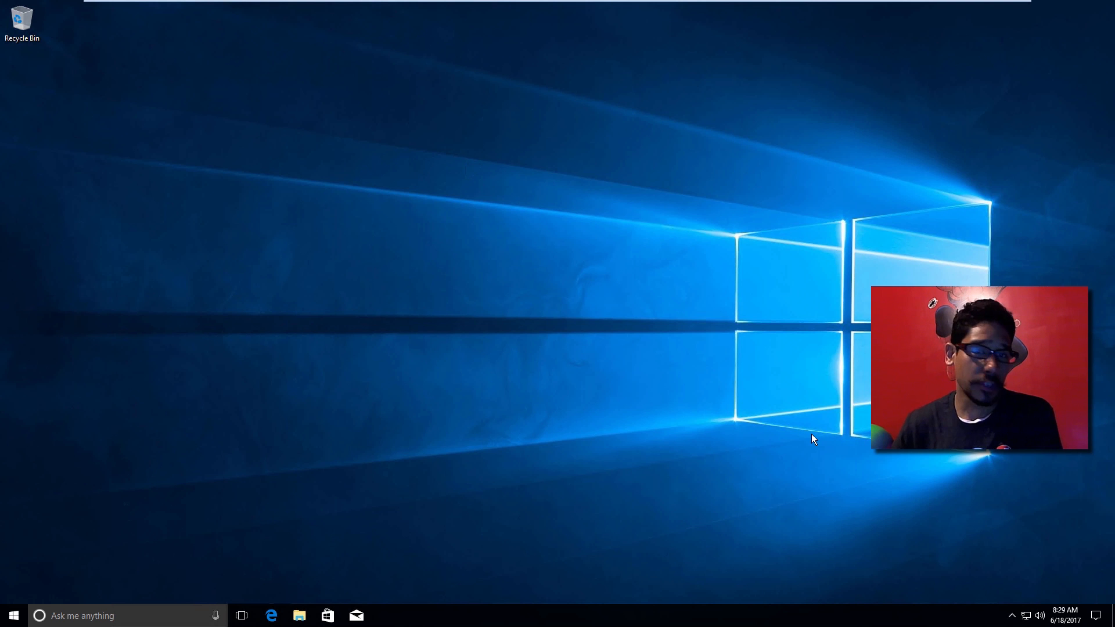
mouse_move(724, 405)
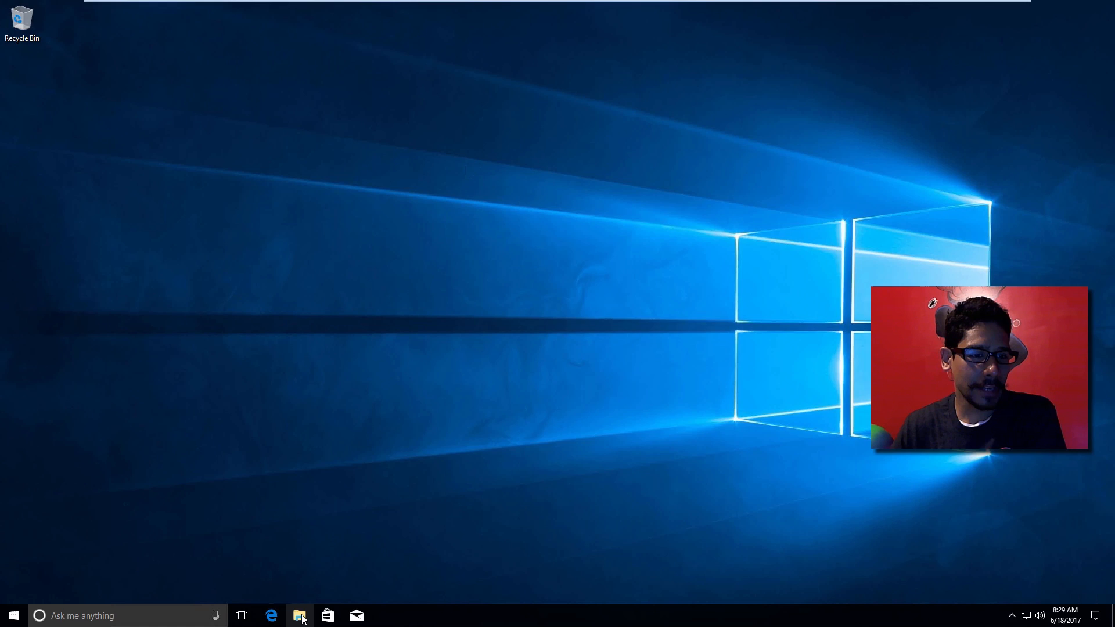
Bring up This PC in File Explorer and select a drive to see its free space and size
click(300, 615)
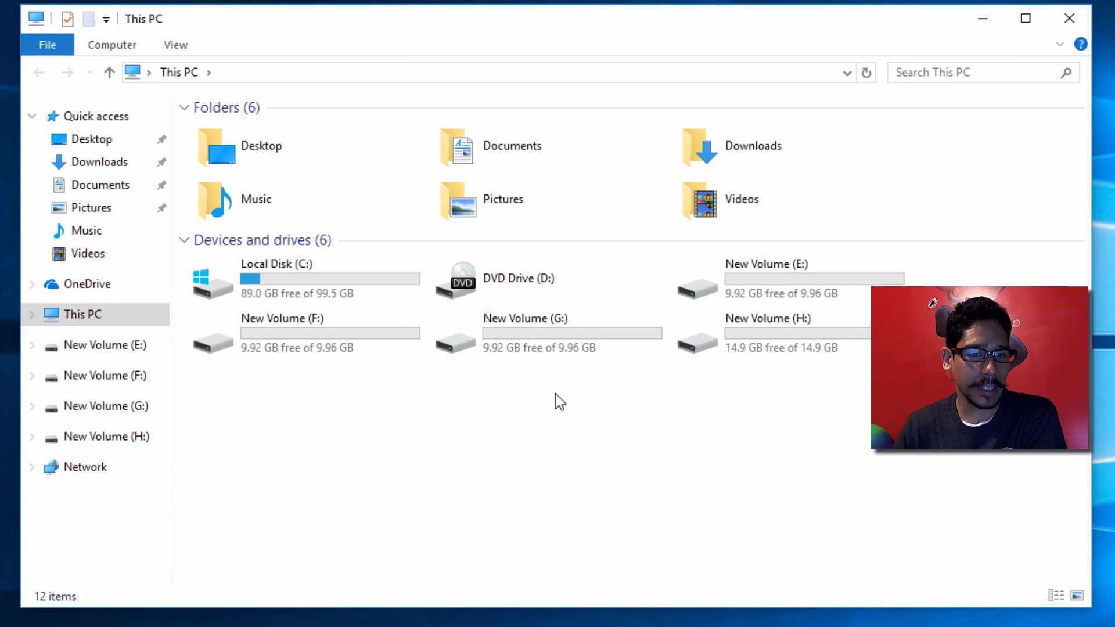
click(305, 334)
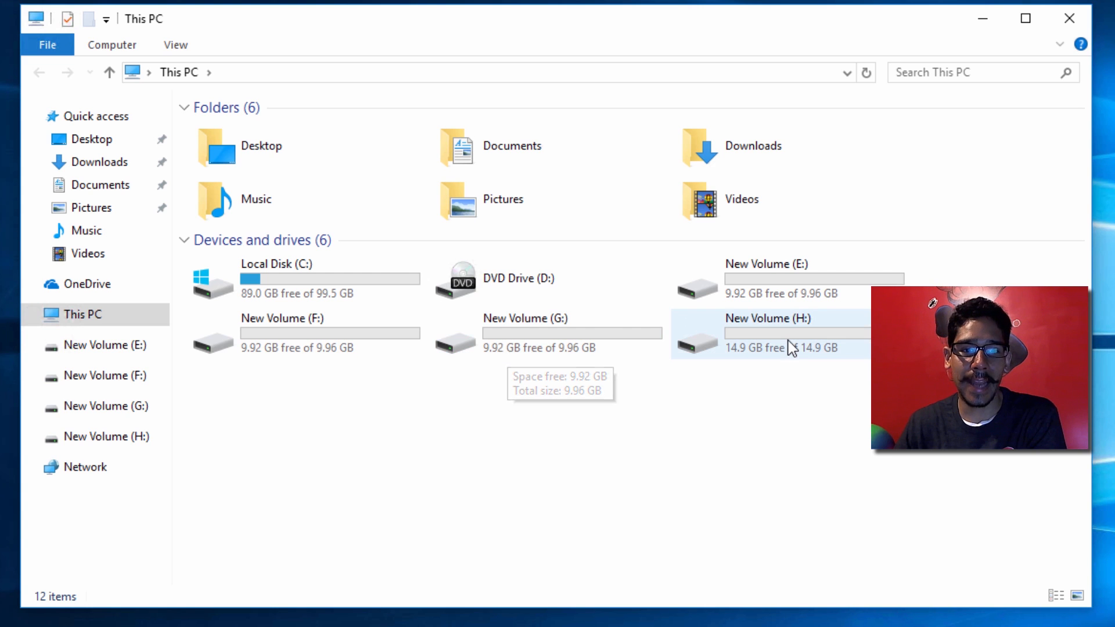
mouse_move(794, 375)
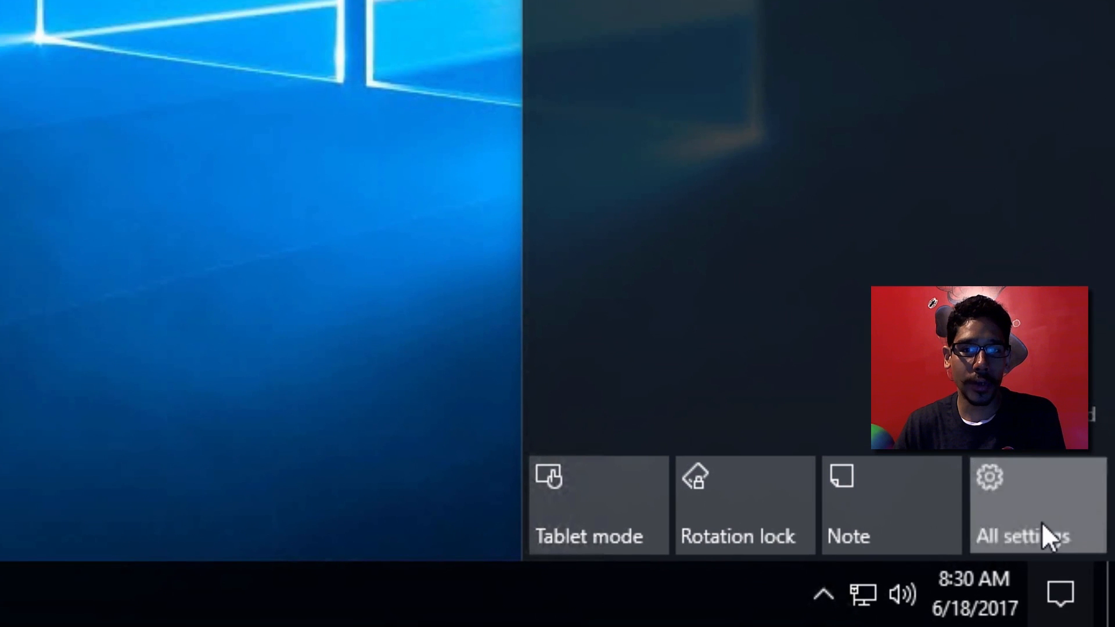
Go from Action Center's All settings into Windows Settings and navigate toward Storage Spaces
click(1022, 505)
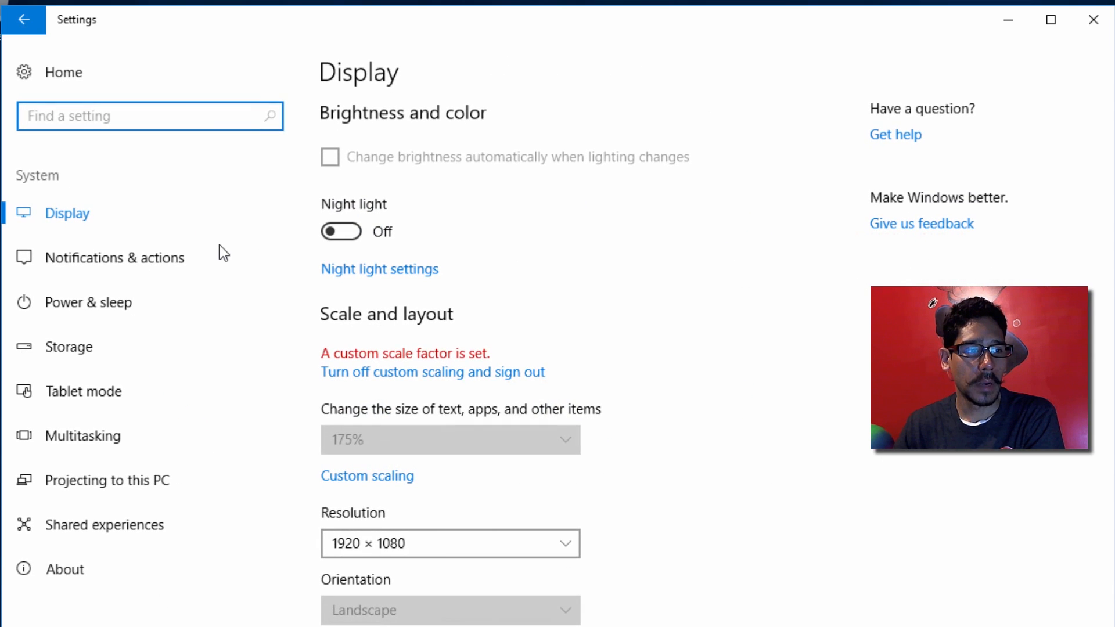
click(68, 347)
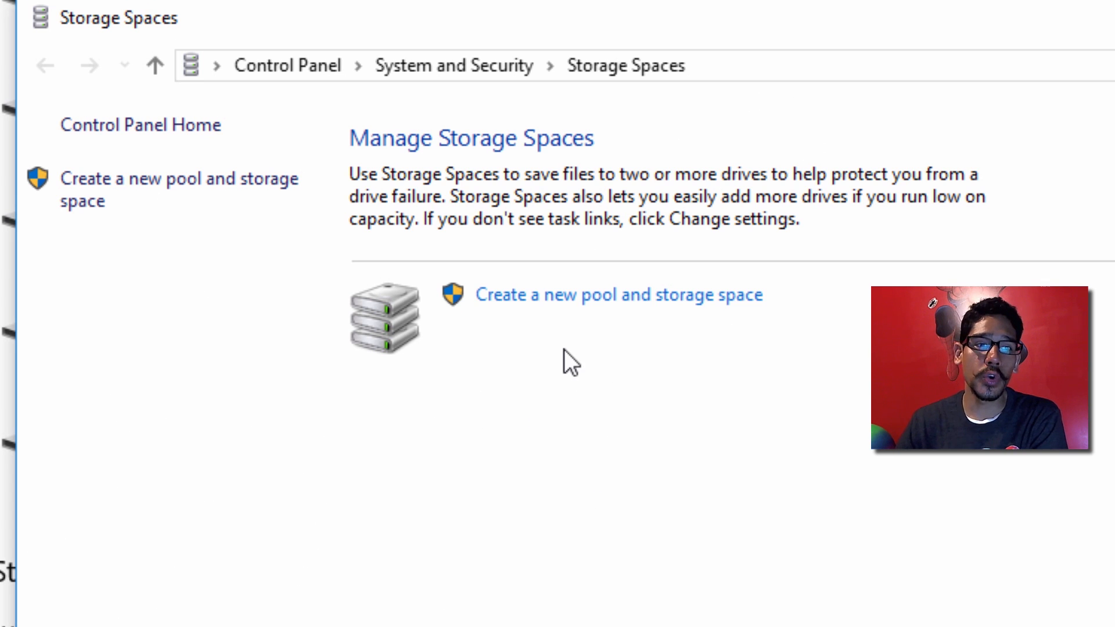
mouse_move(590, 295)
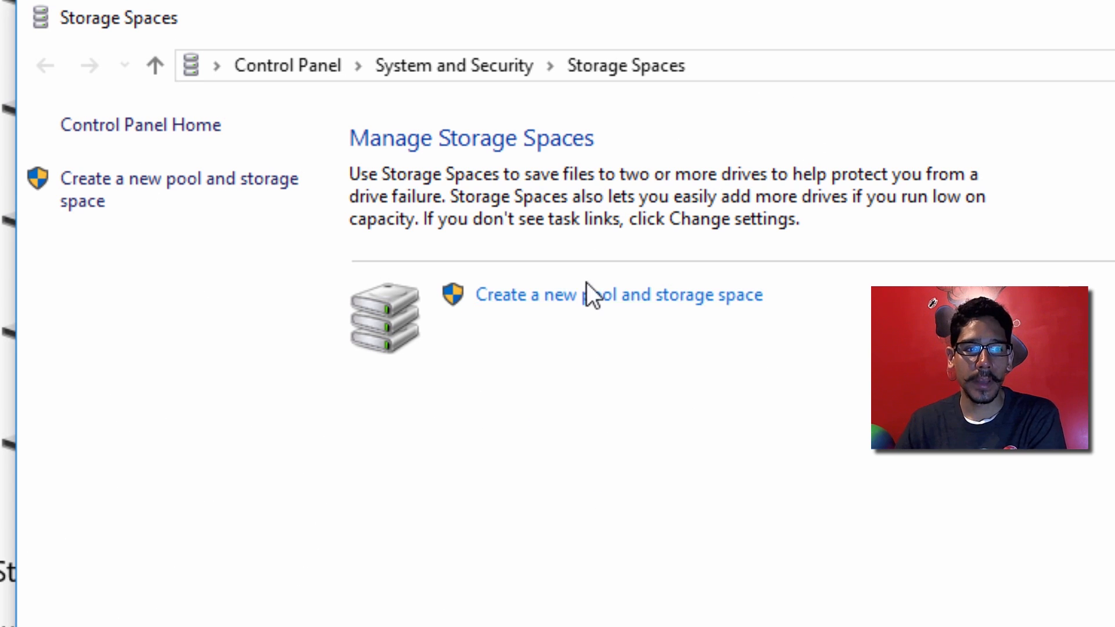
Start 'Create a new pool and storage space' in Control Panel's Storage Spaces
click(617, 294)
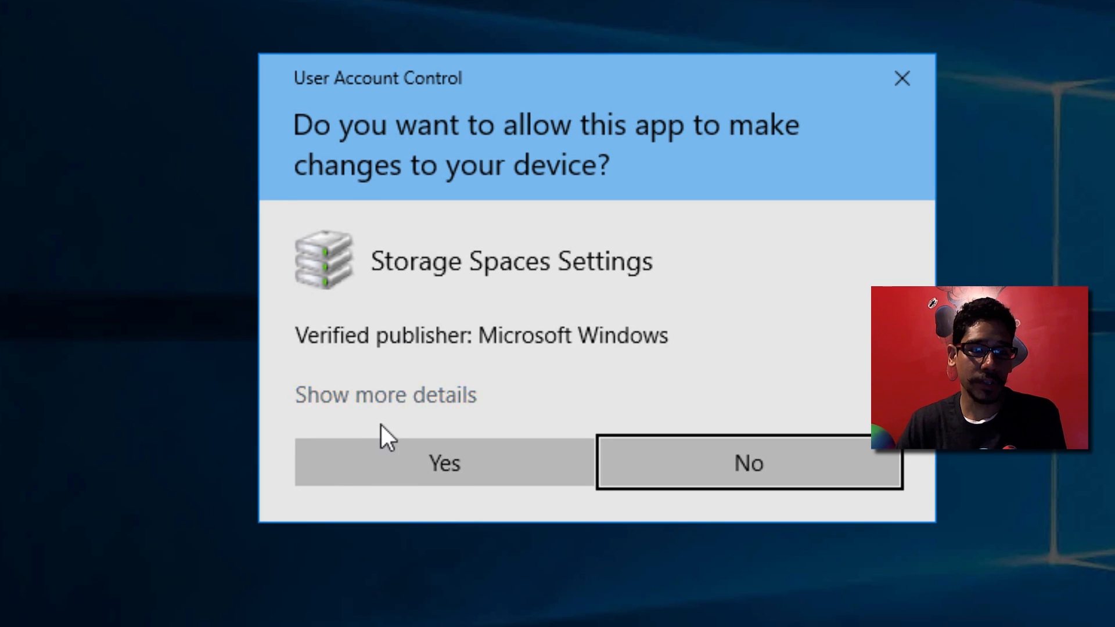
Allow the UAC prompt and create a 42.0 GB pool from Disk 1 through Disk 4
click(442, 463)
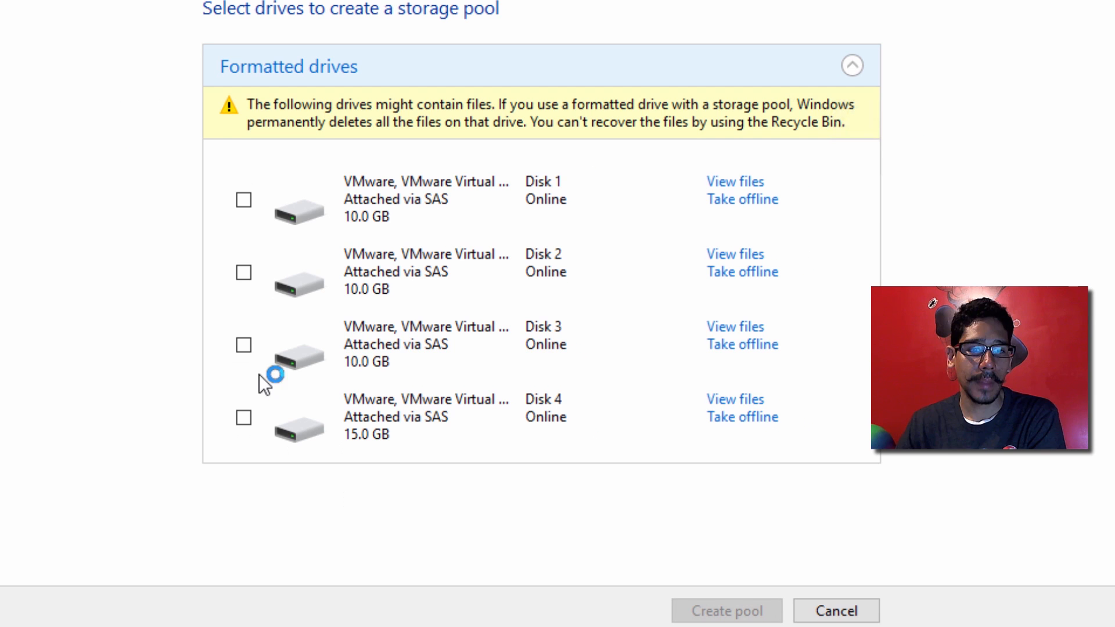
mouse_move(295, 221)
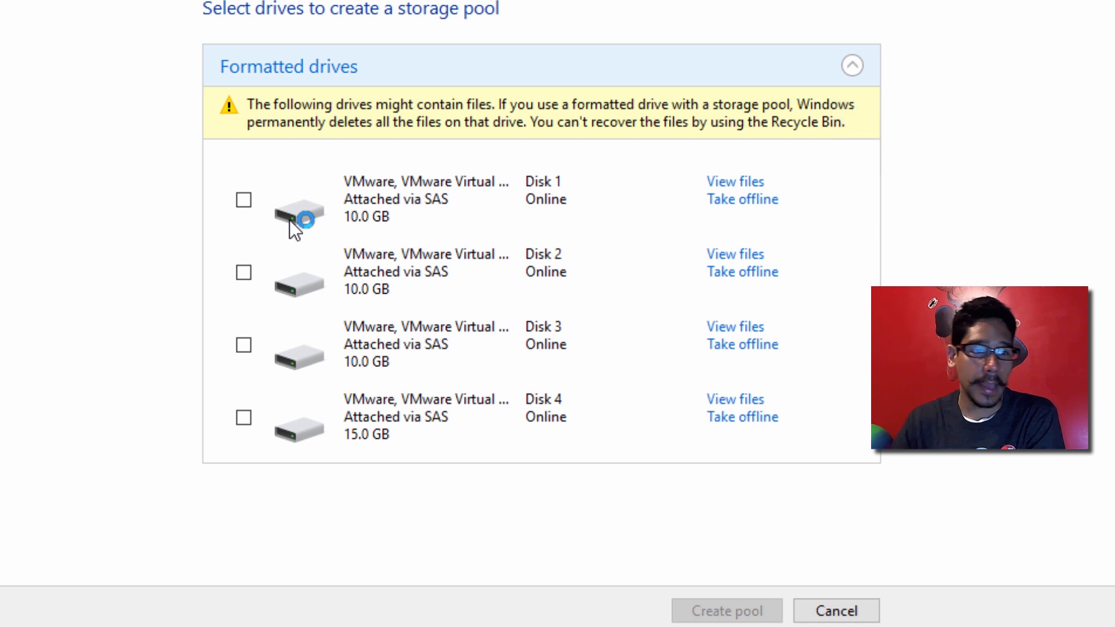
click(242, 200)
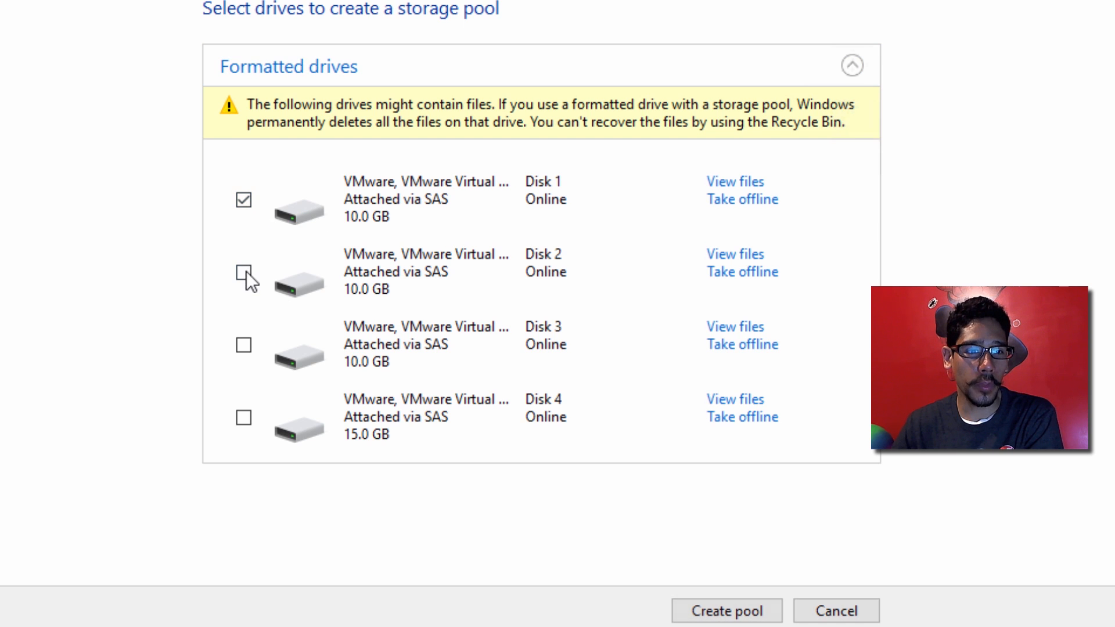
click(244, 417)
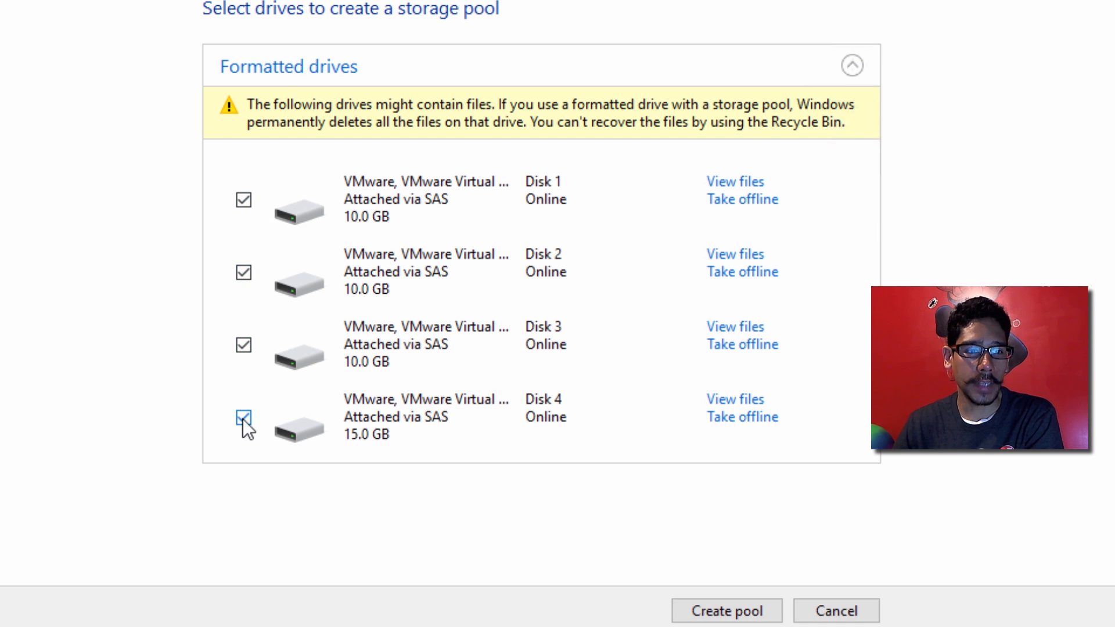
click(242, 417)
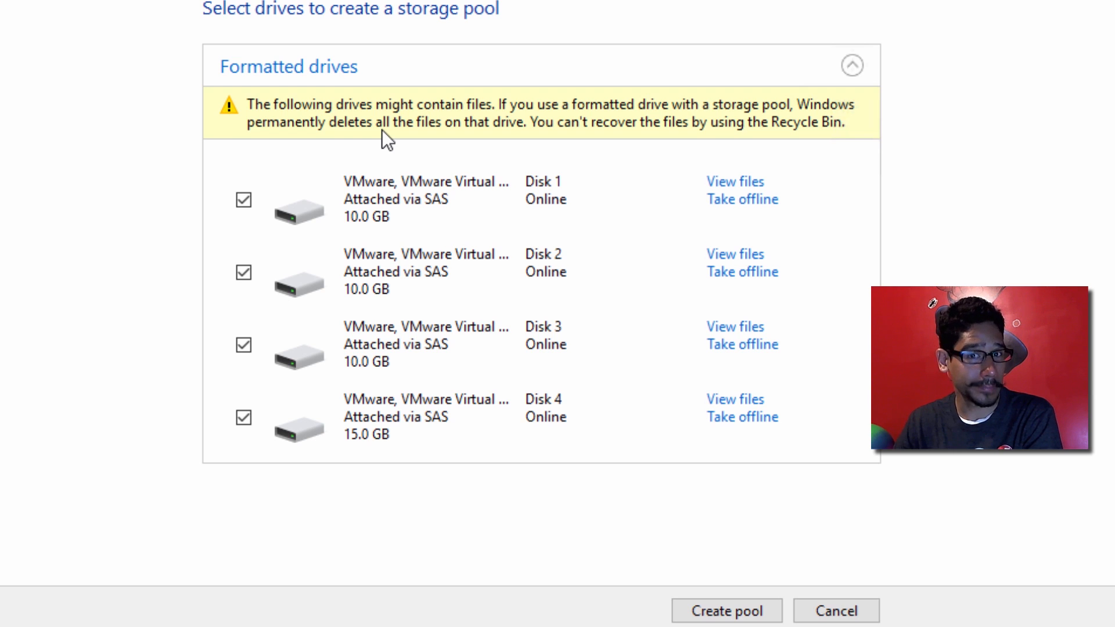
mouse_move(348, 179)
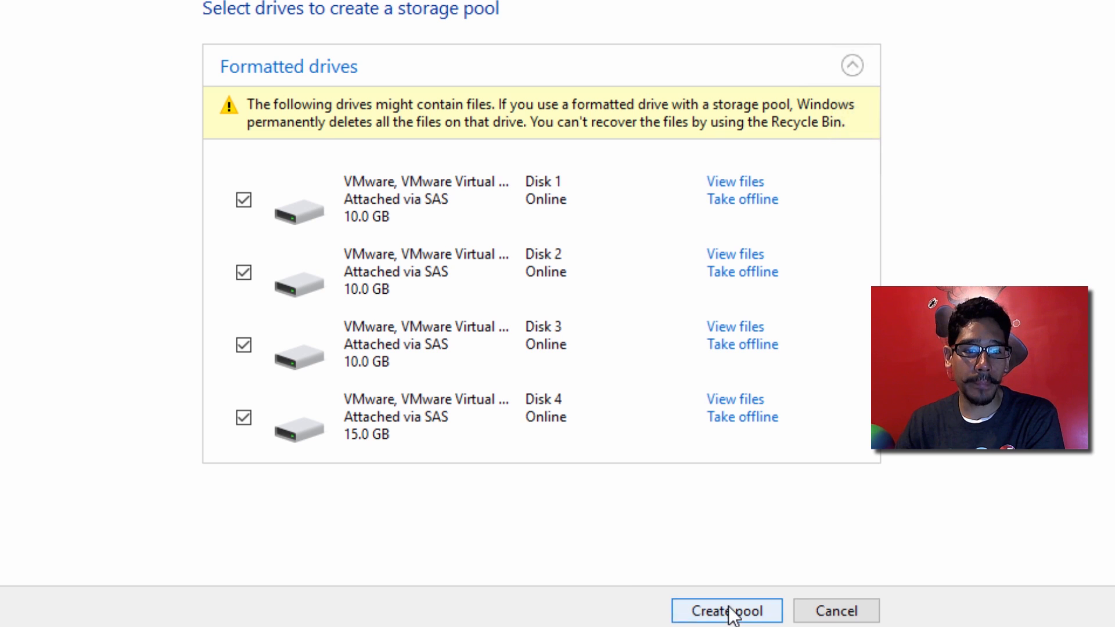
click(725, 611)
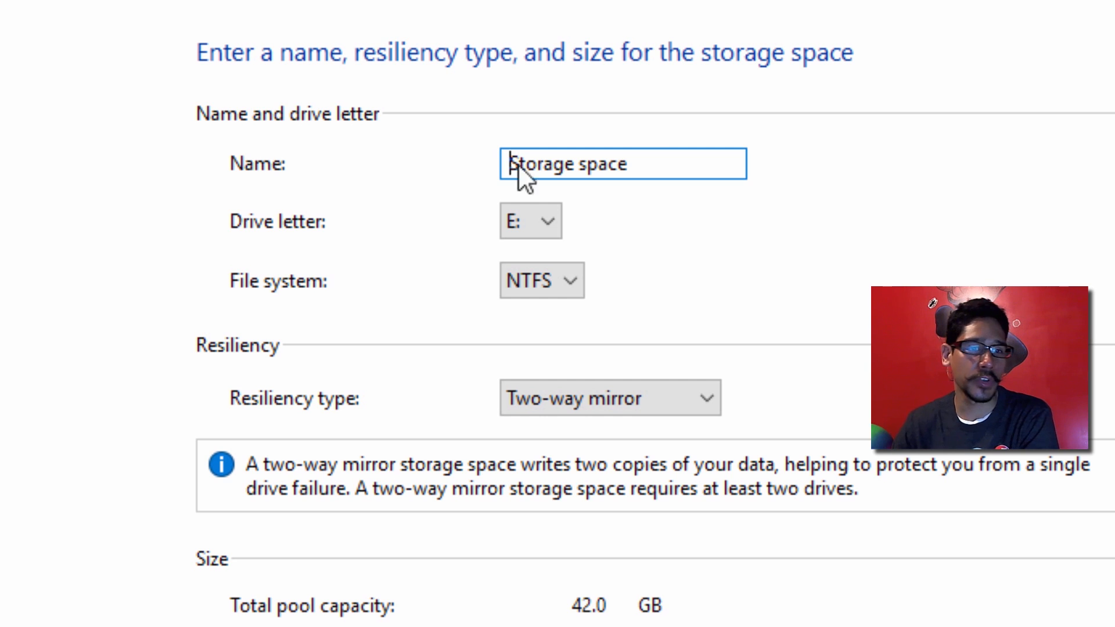
Keep the default name and drive letter E:, set the file system to REFS
click(529, 220)
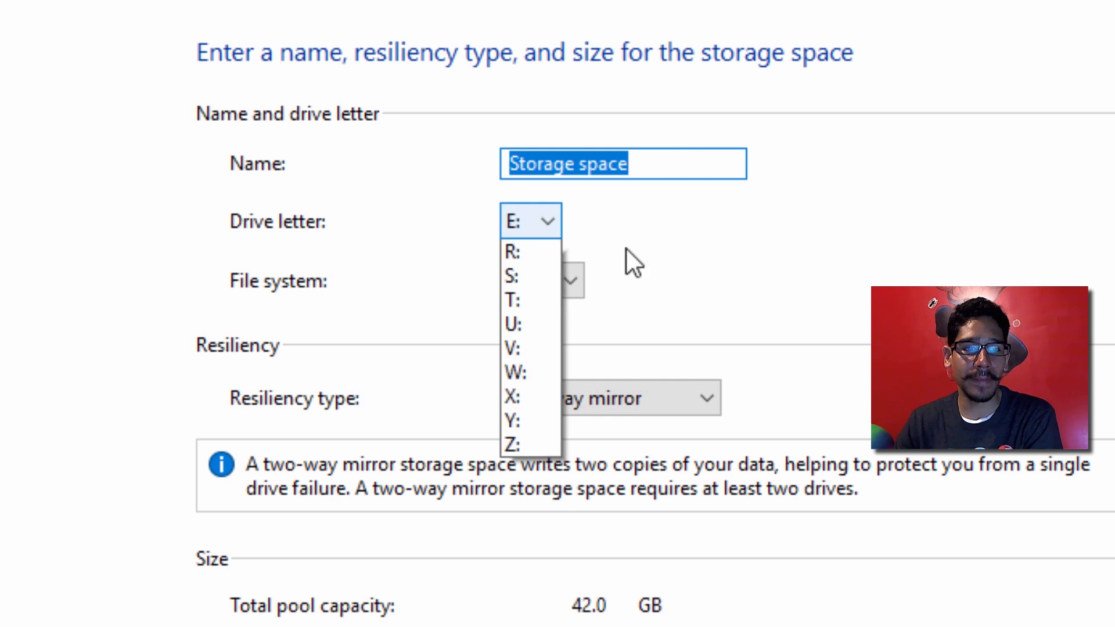
click(542, 280)
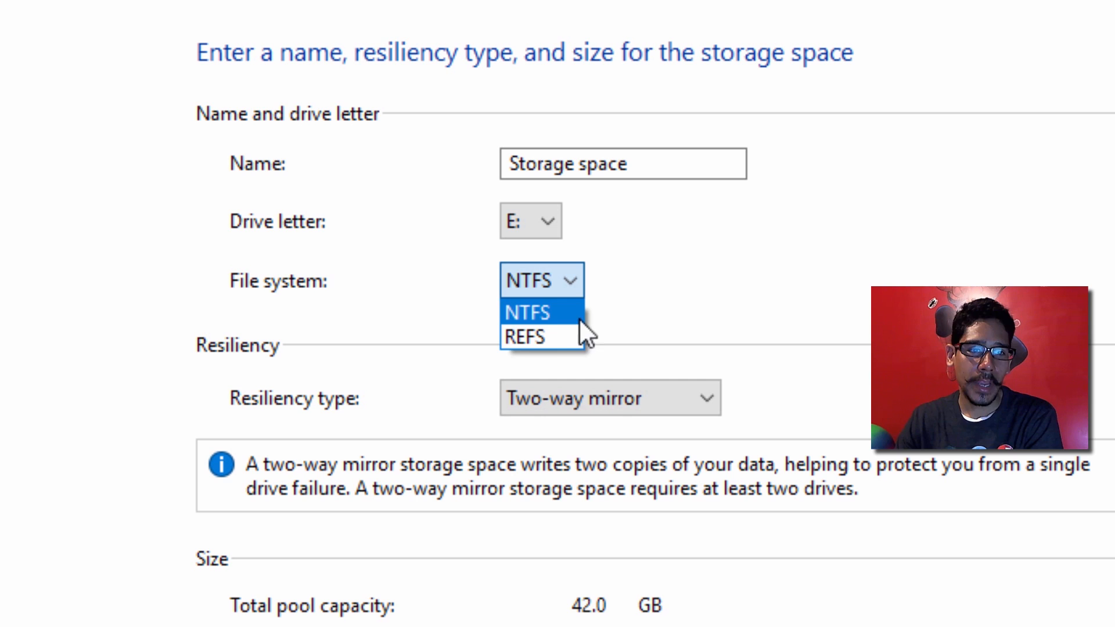
click(524, 337)
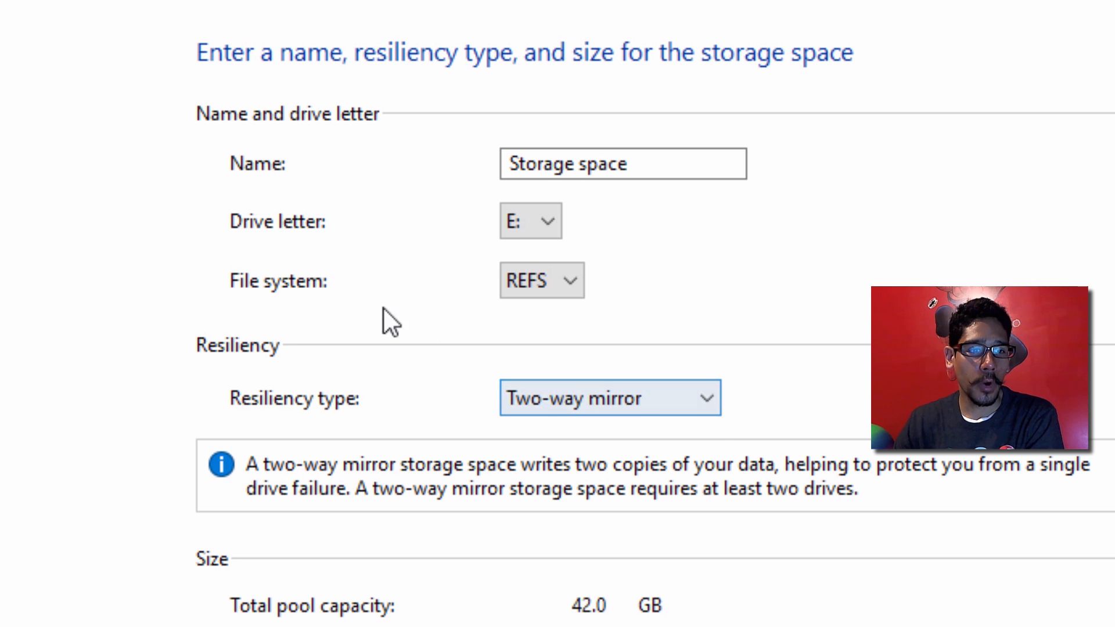
click(610, 398)
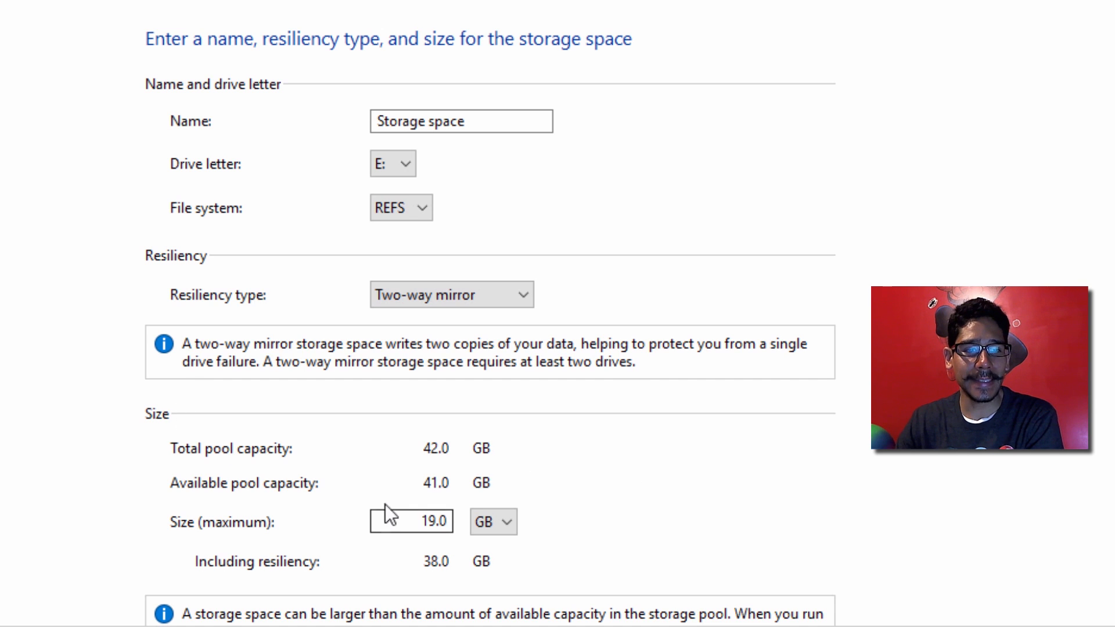
Try Three-way mirror, settle on Two-way mirror at 19.0 GB, and create the storage space
click(492, 522)
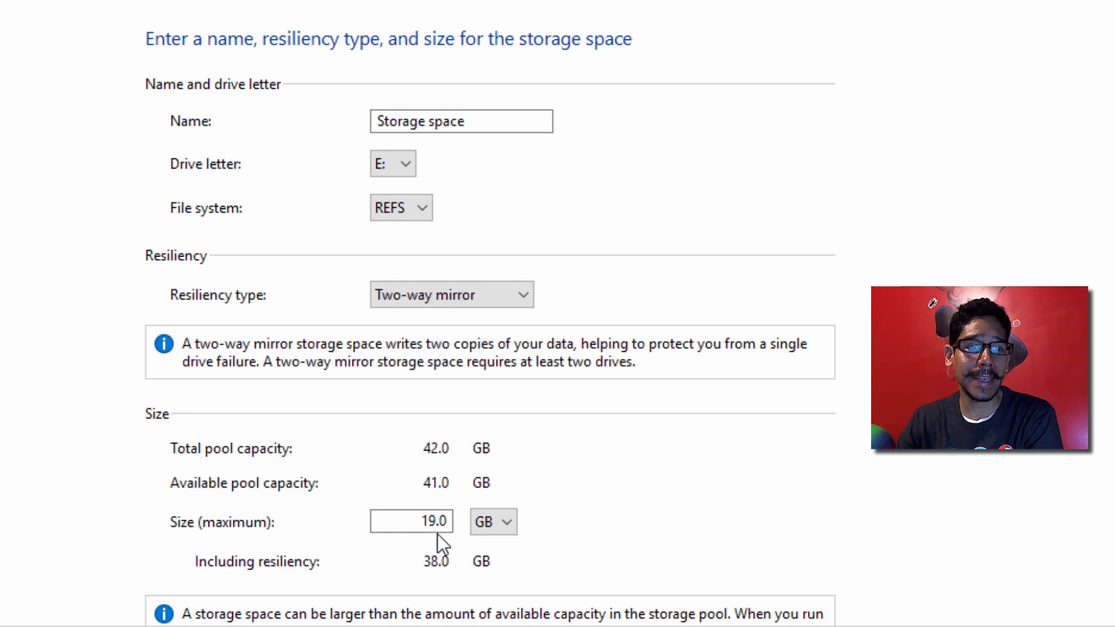
click(451, 294)
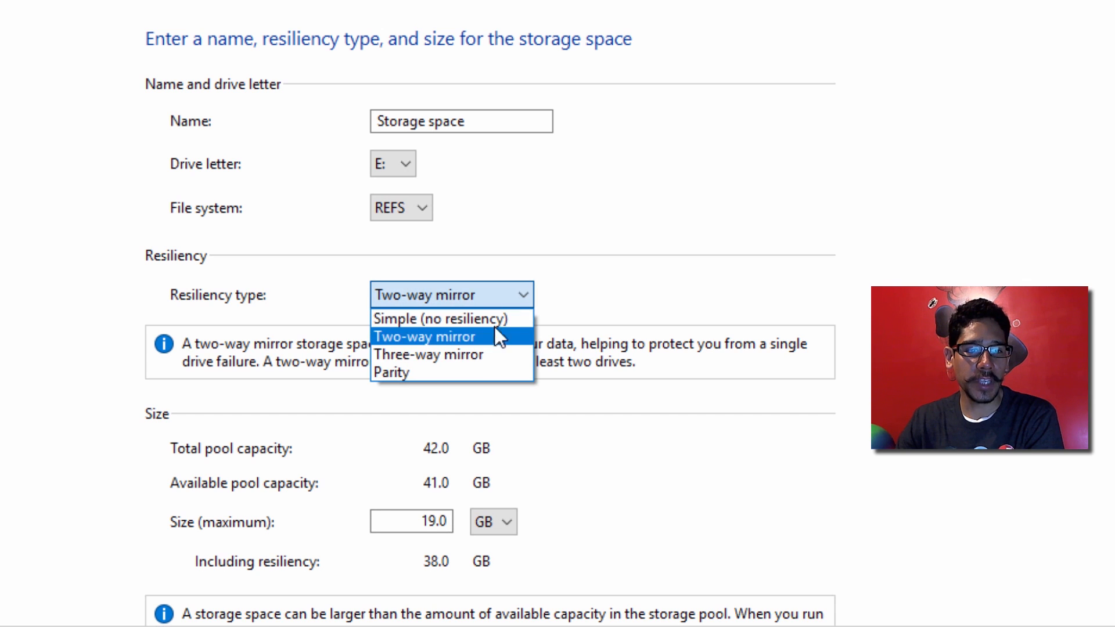
click(429, 355)
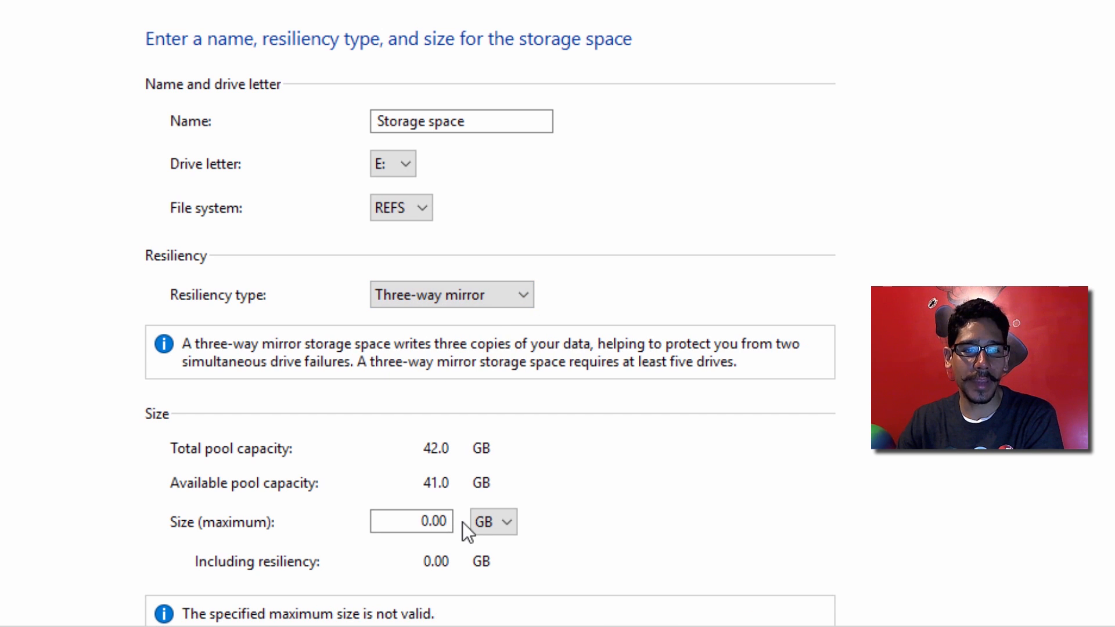
click(452, 294)
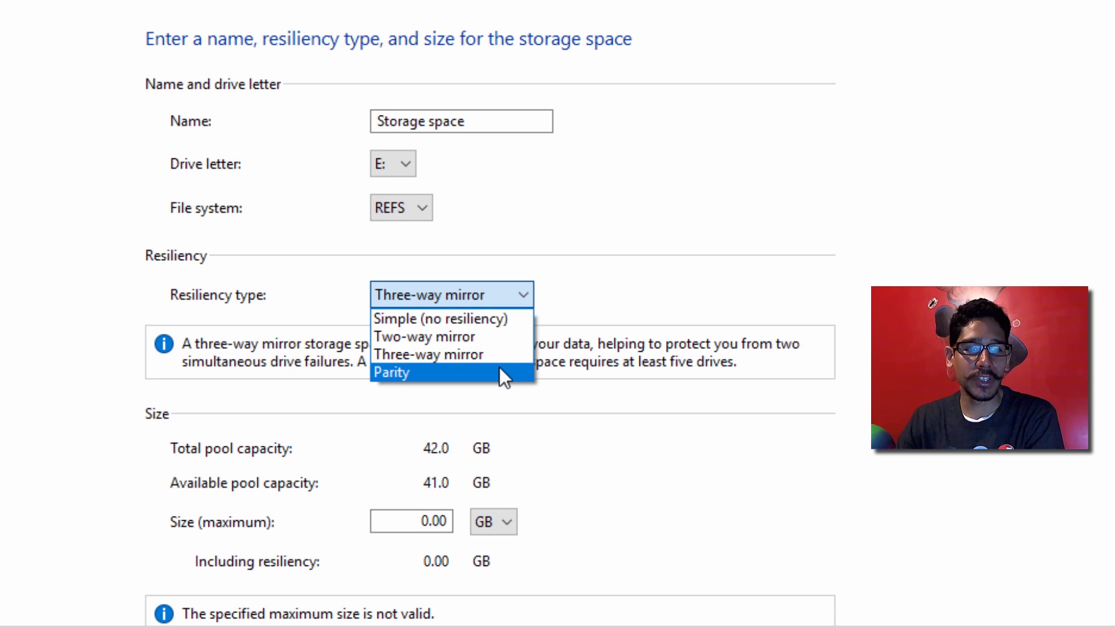
click(439, 318)
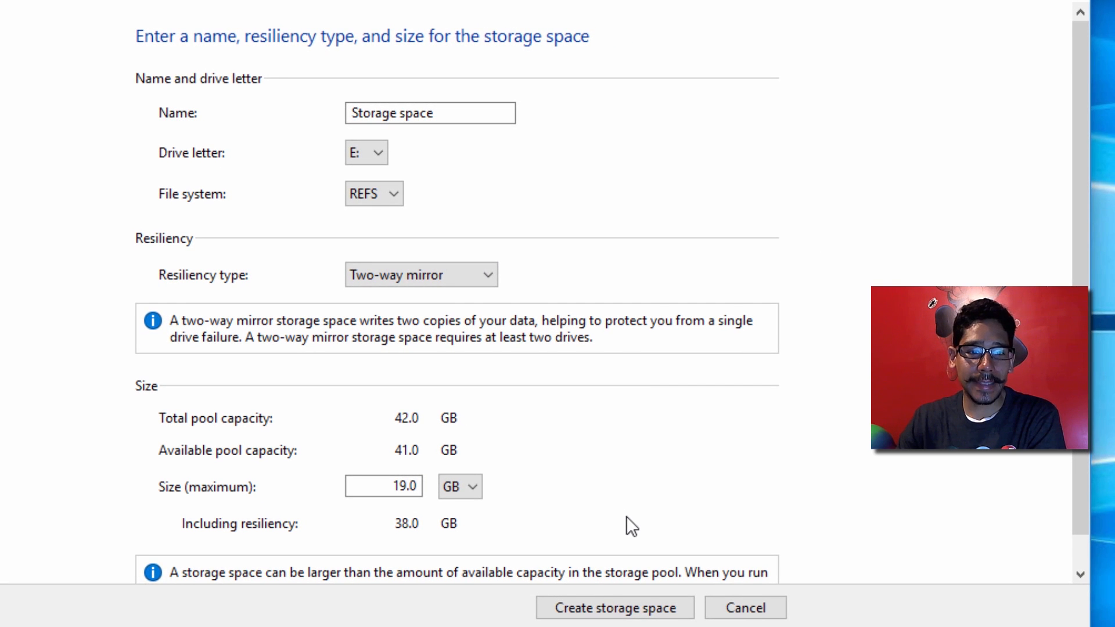
click(614, 607)
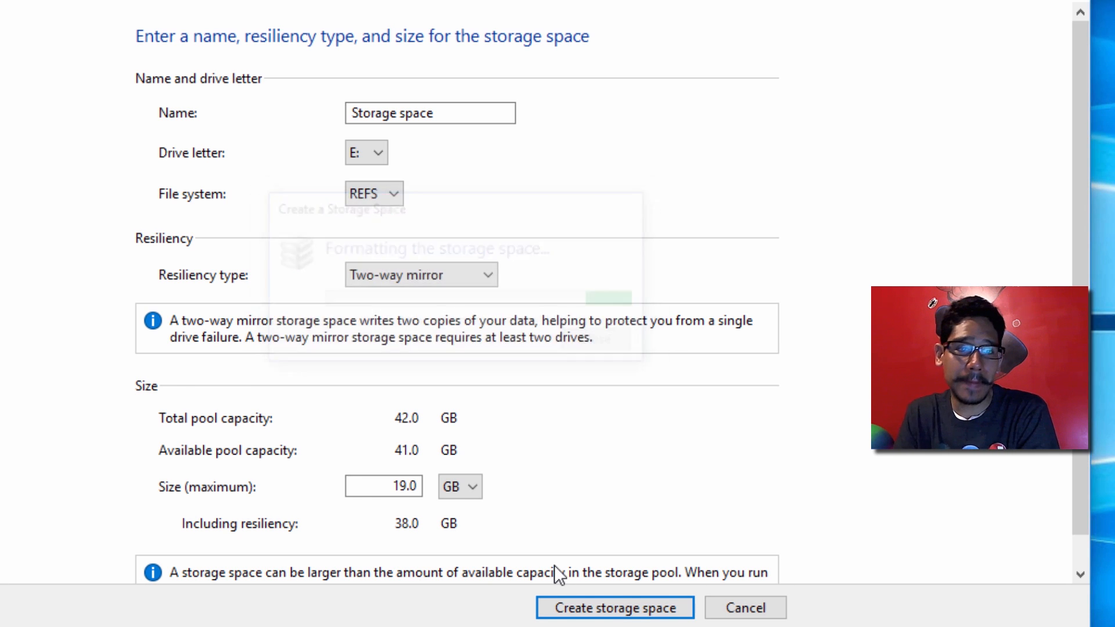
click(614, 608)
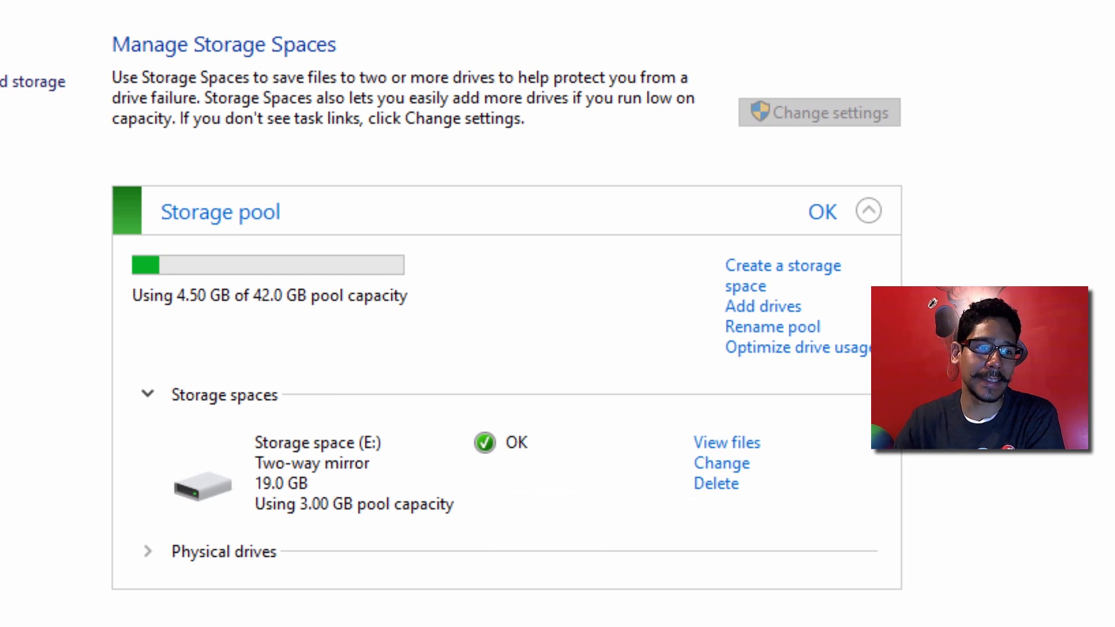
Scroll down to Storage space (E:) and view its files in File Explorer
scroll(down, 3)
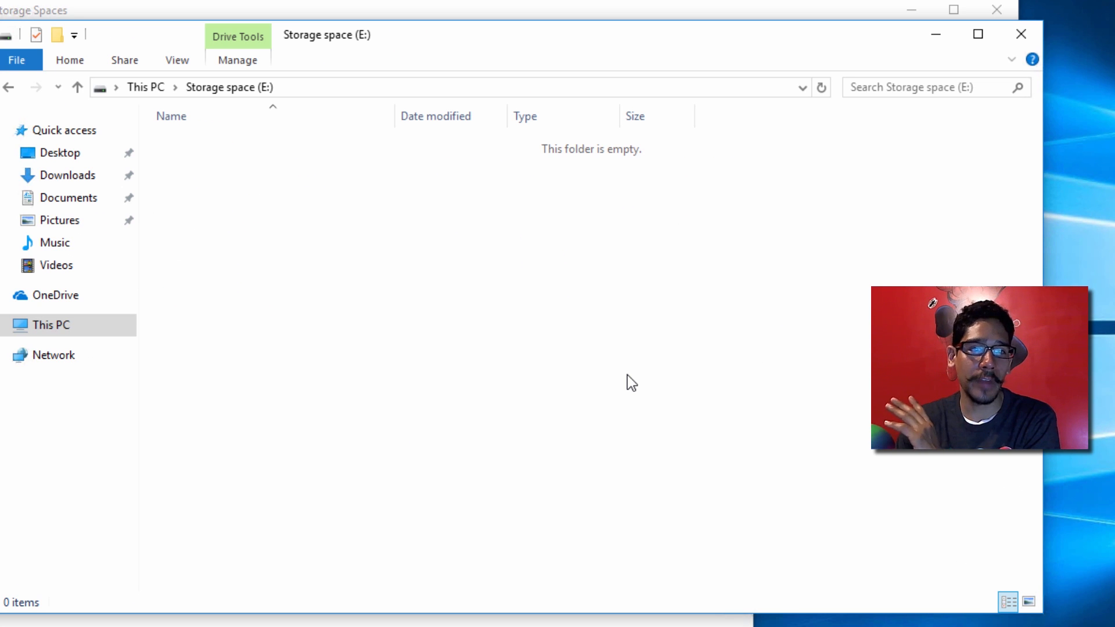
mouse_move(848, 118)
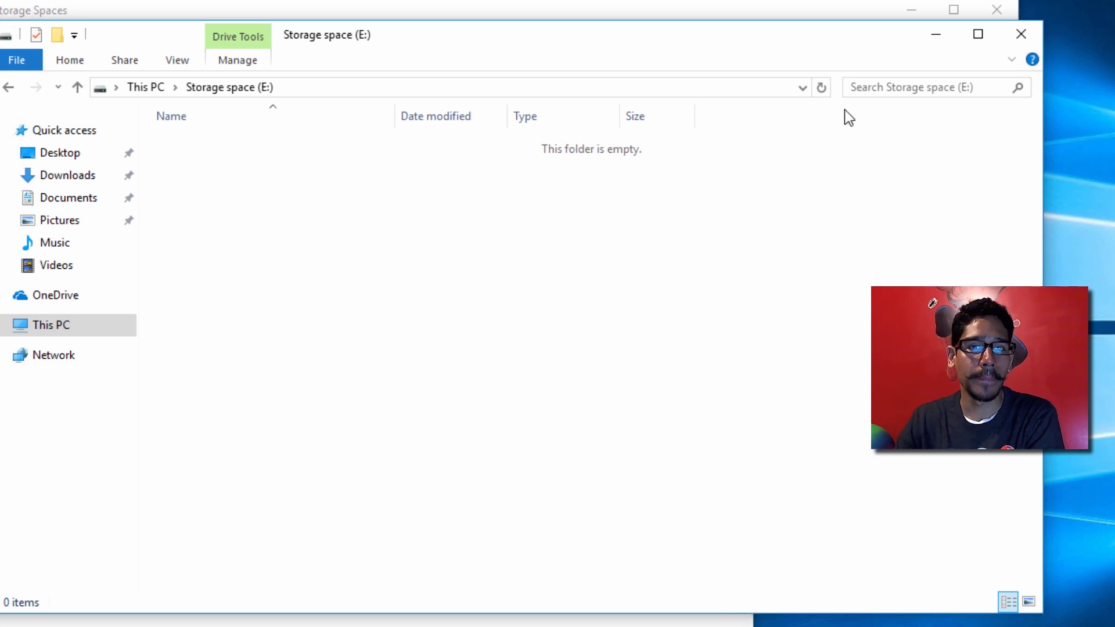
Return to This PC and bring up the context menu for Storage space (E:)
click(9, 87)
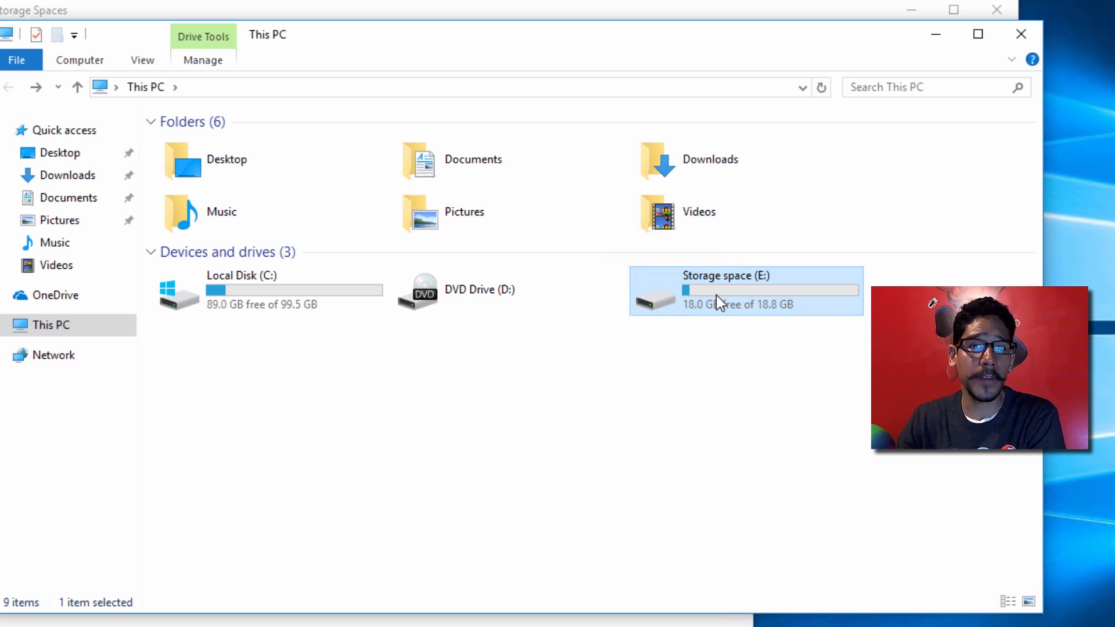
mouse_move(718, 298)
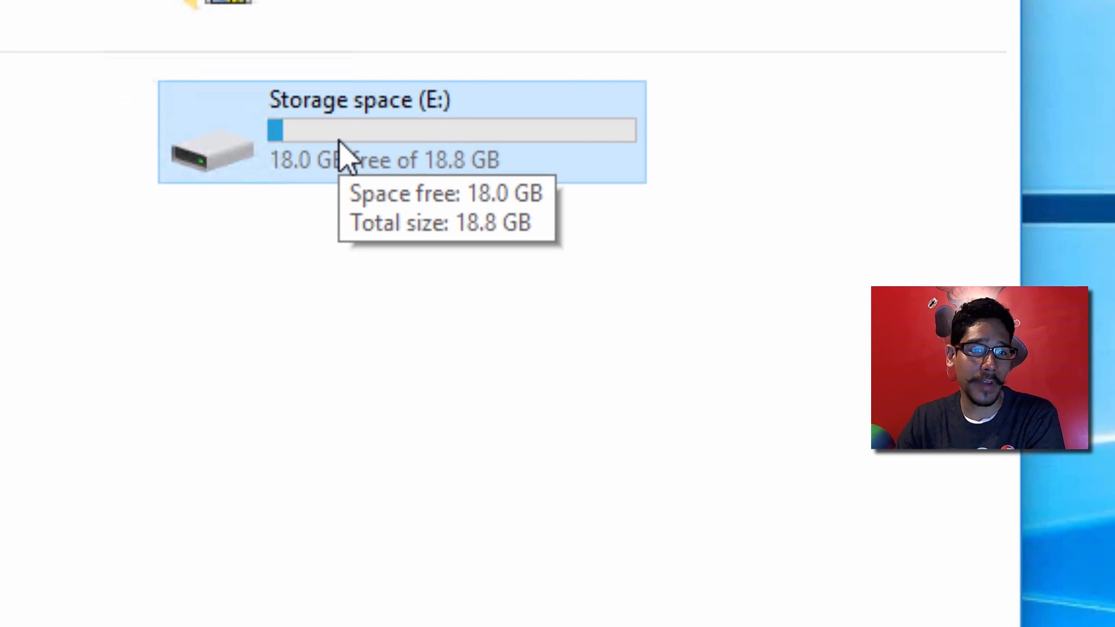
right_click(341, 149)
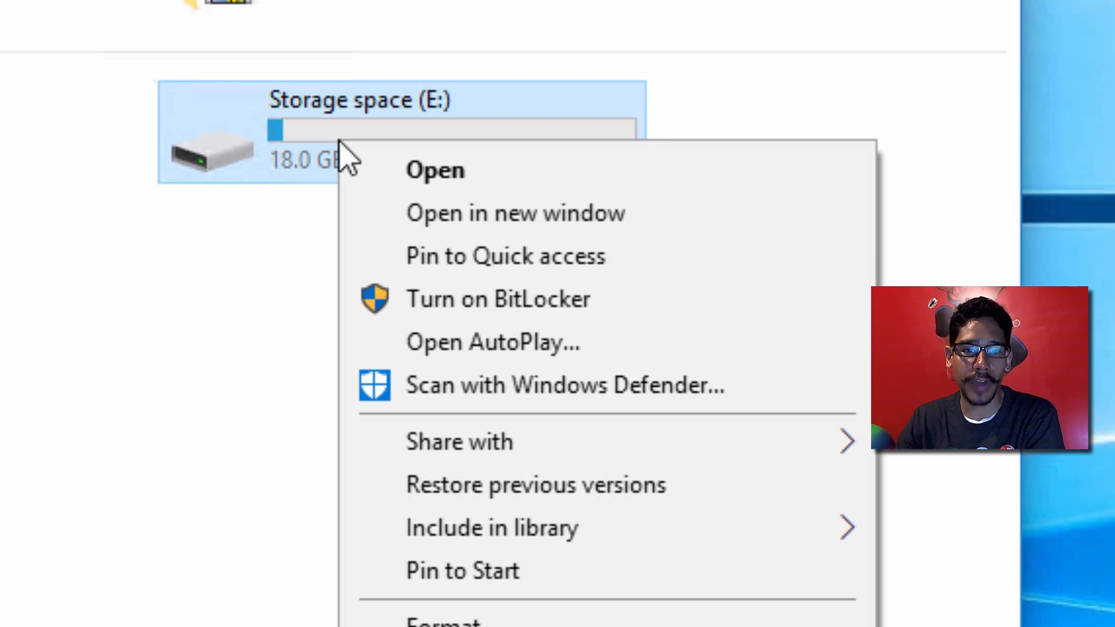
Turn on BitLocker for E: with a password, recovery key saved to a file, new encryption mode, and start encrypting
click(498, 298)
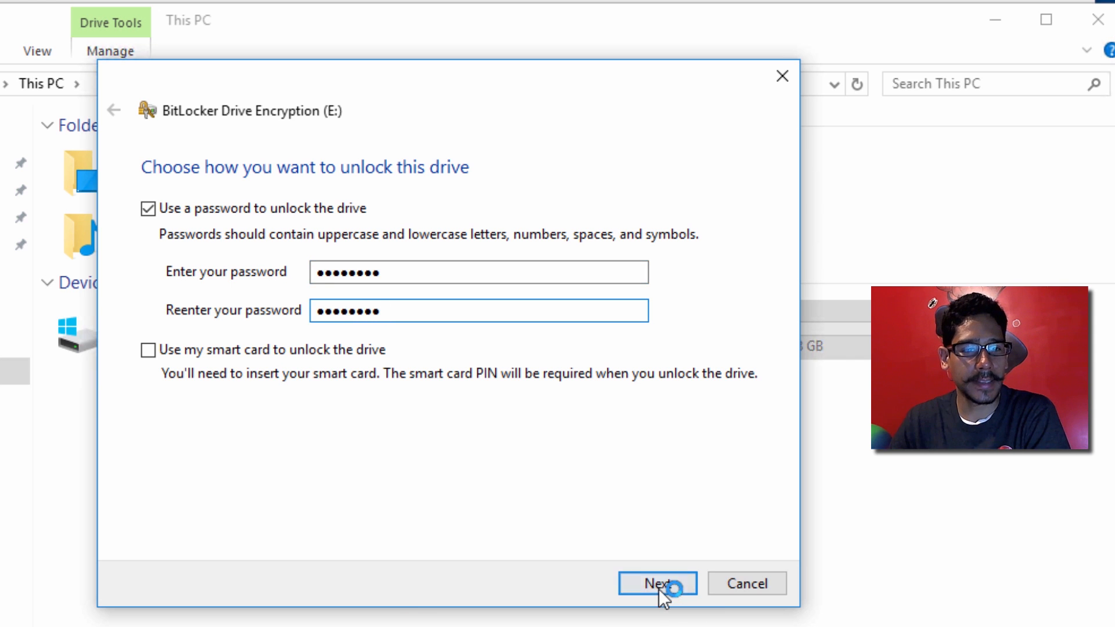
click(655, 583)
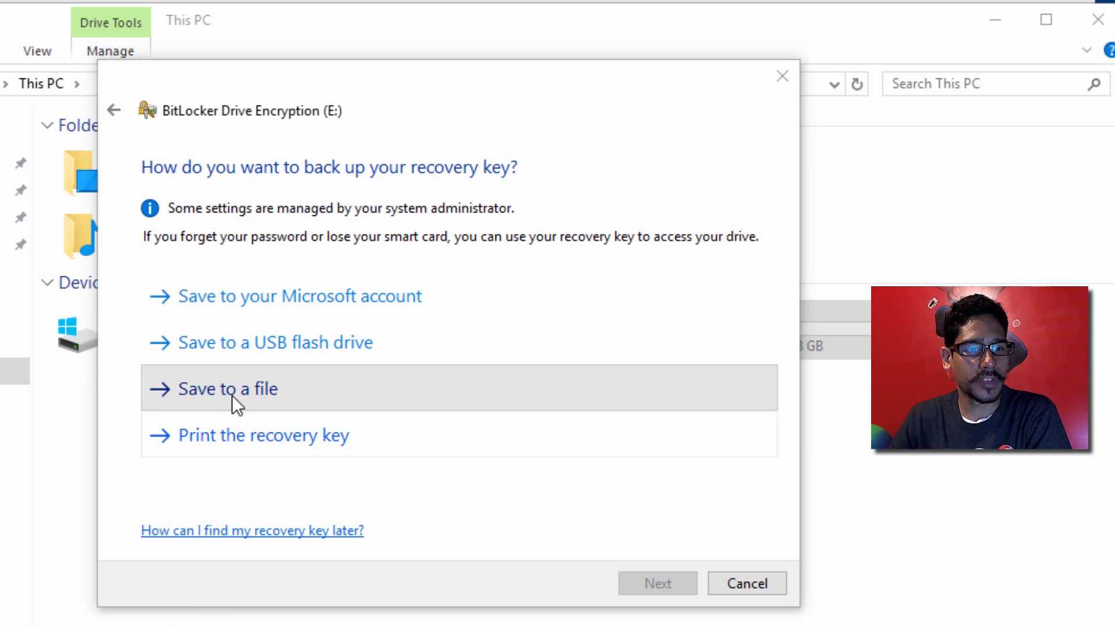
click(227, 389)
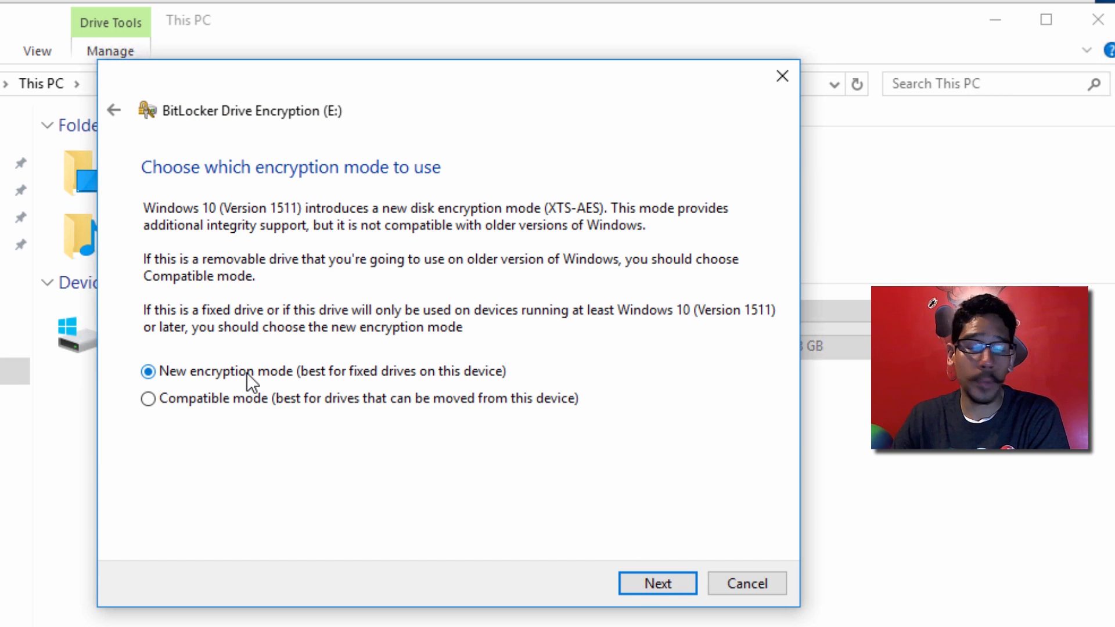
click(656, 582)
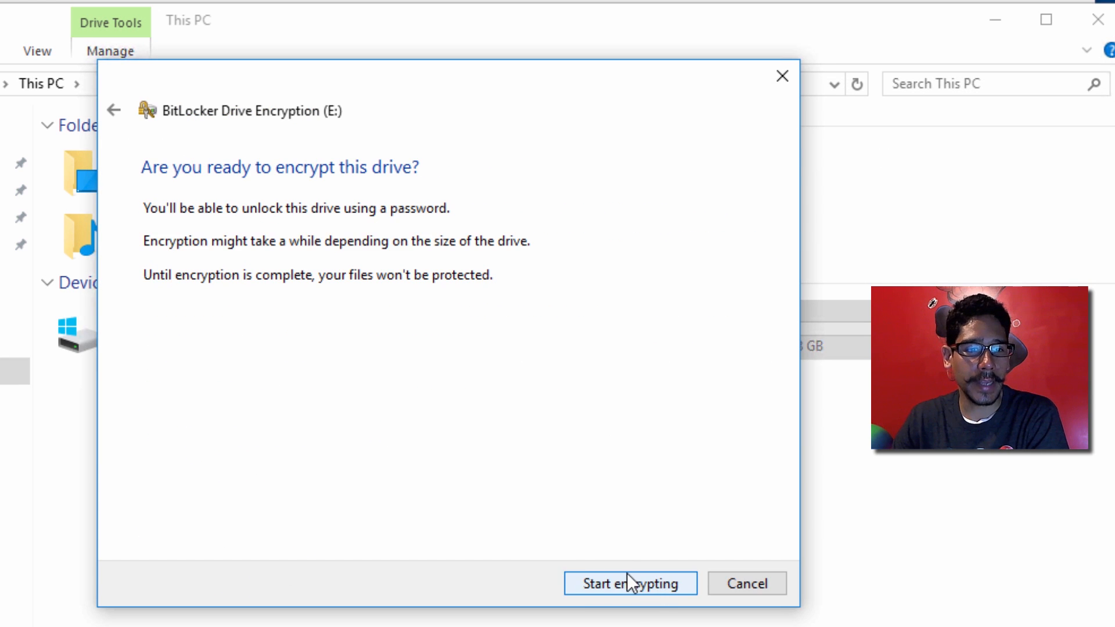
click(628, 583)
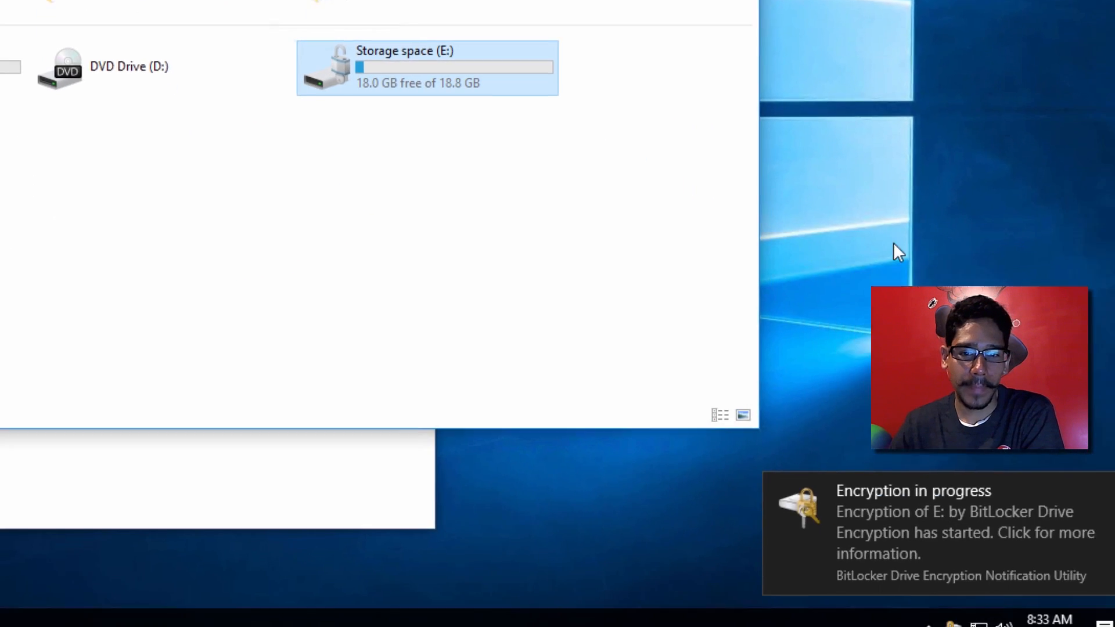
double_click(426, 68)
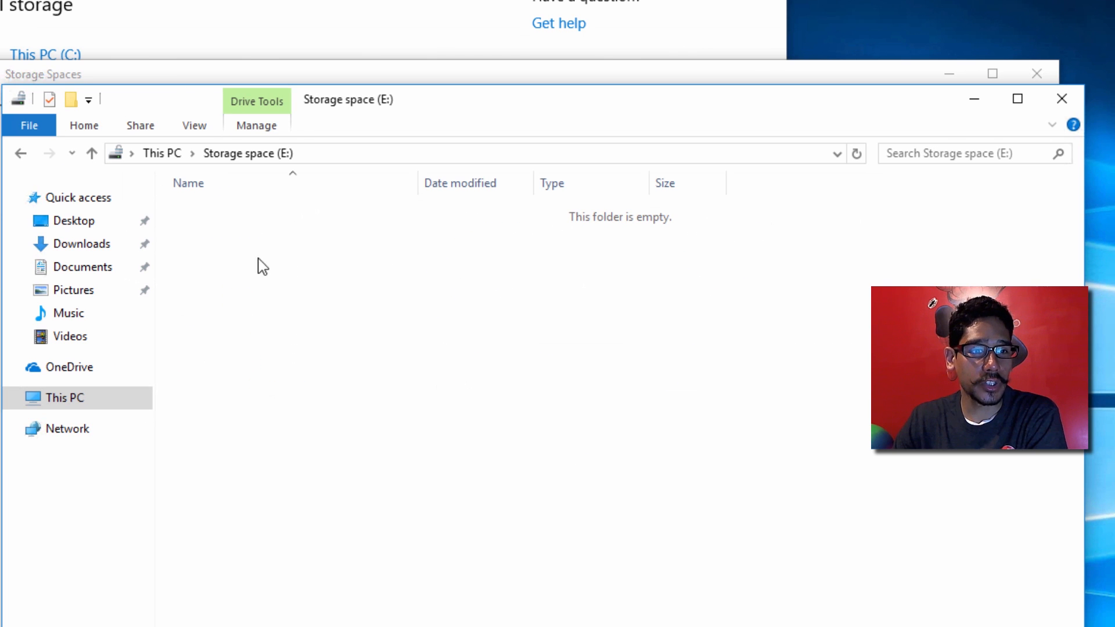
Create a new folder inside the empty E: drive
right_click(263, 267)
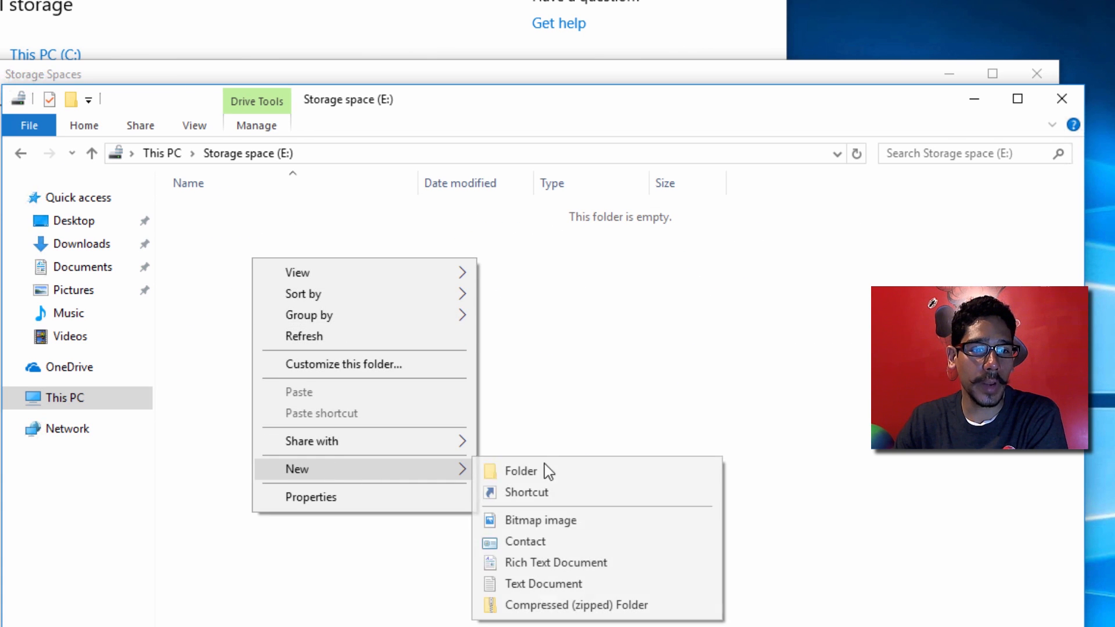
click(520, 470)
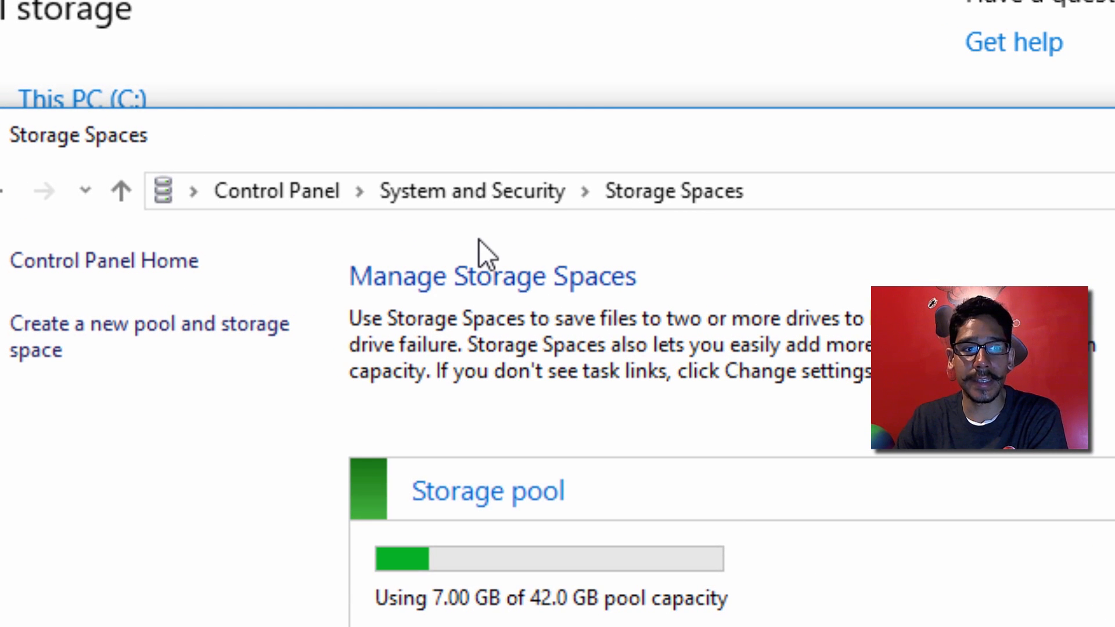
Check Add drives for the pool (none available), then go to Optimize drive usage showing 7.00 GB of 42.0 GB
scroll(down, 3)
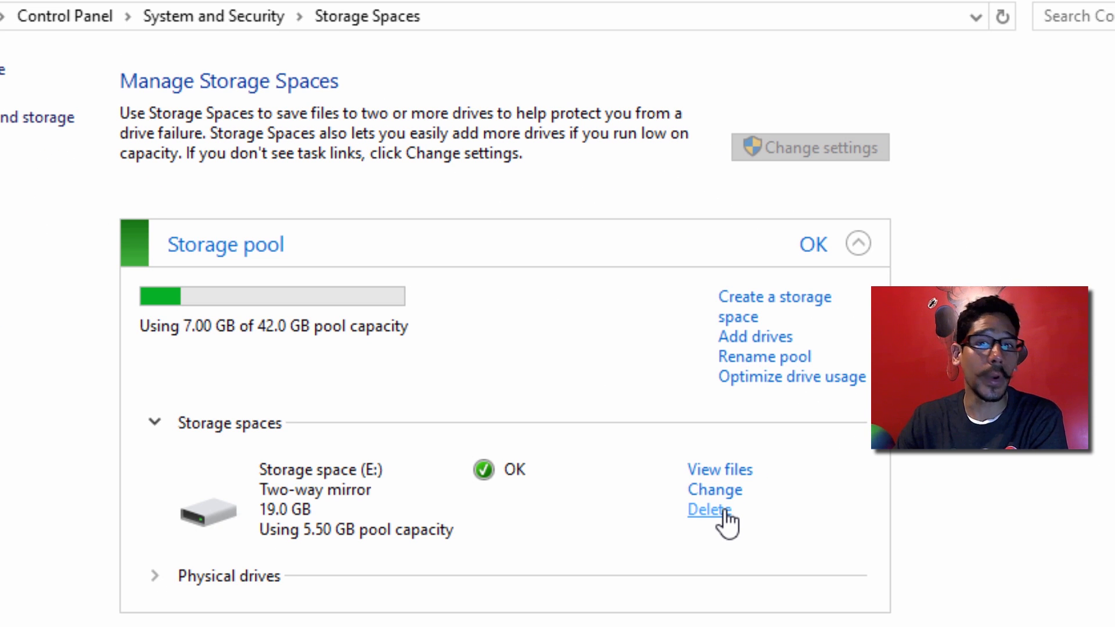
click(755, 337)
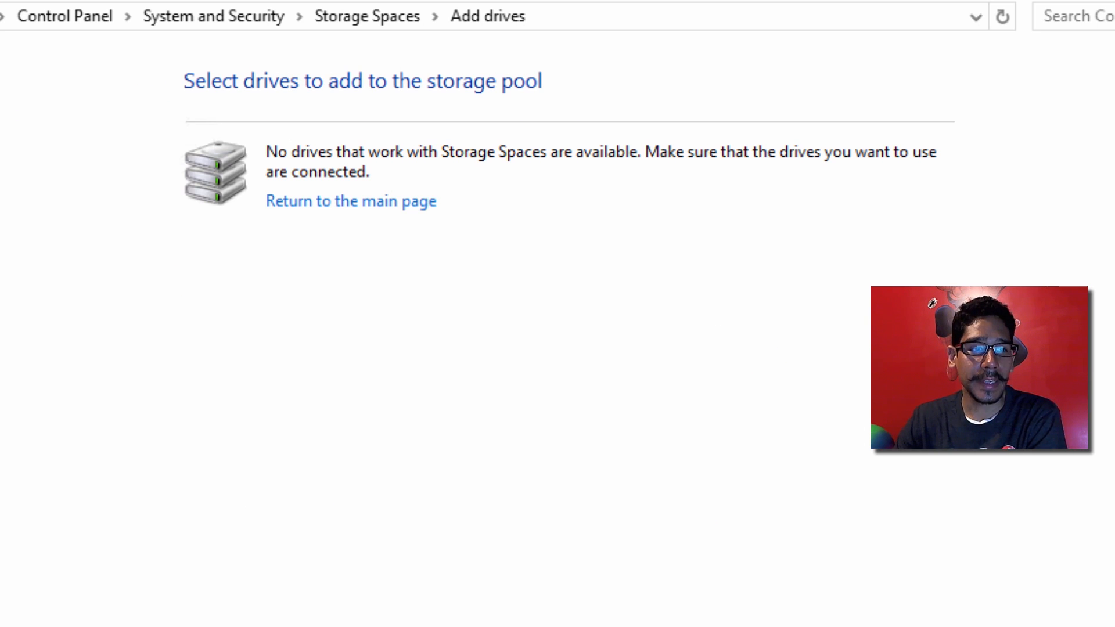
click(351, 201)
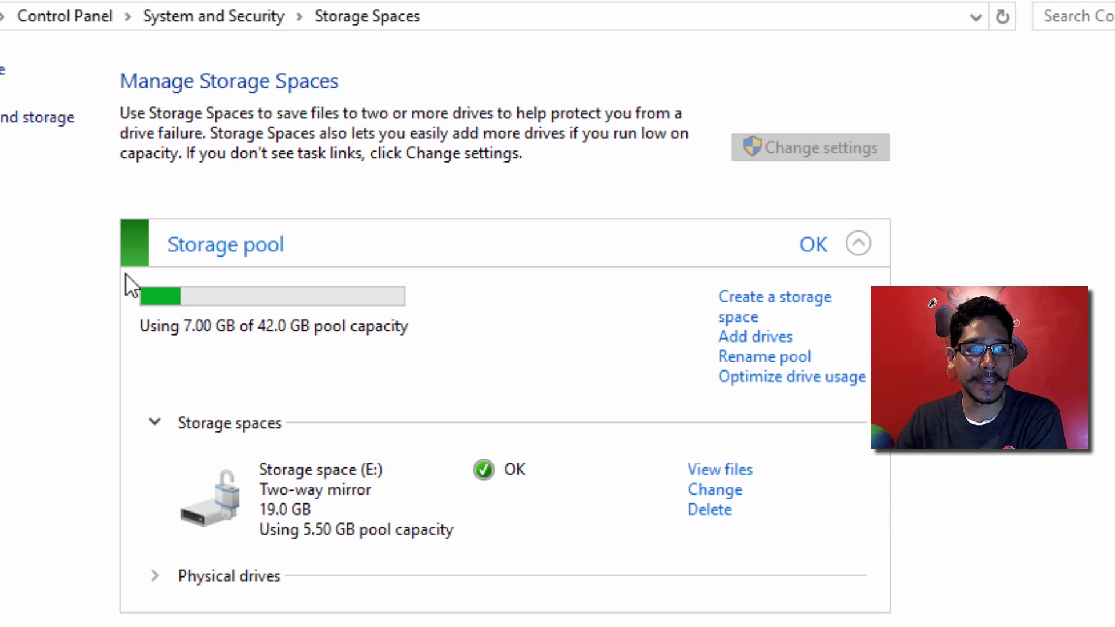
mouse_move(774, 297)
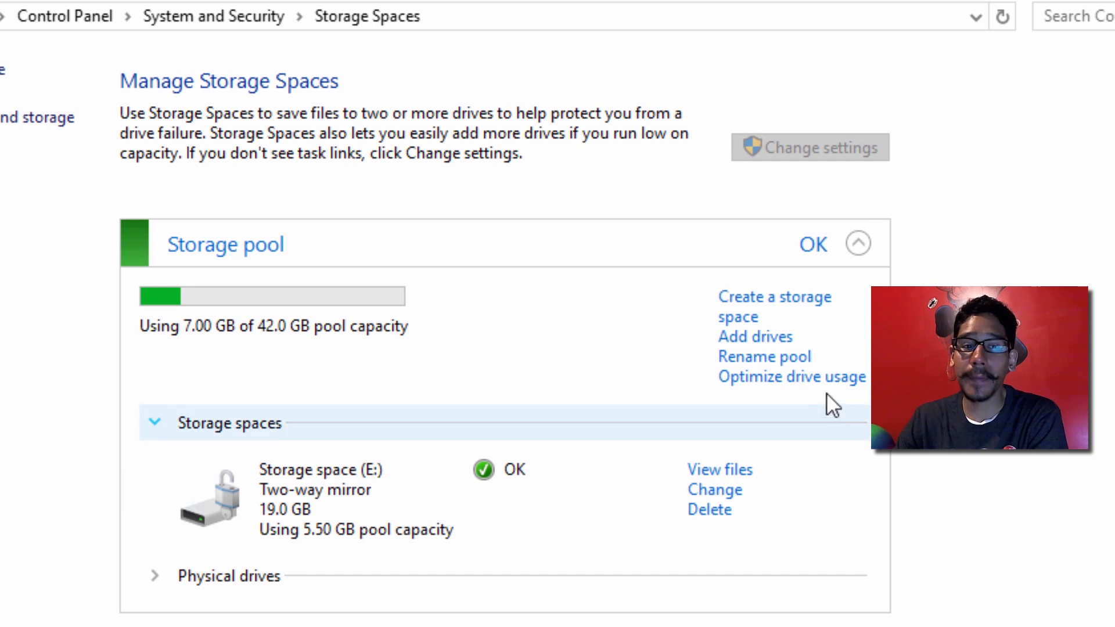
click(791, 377)
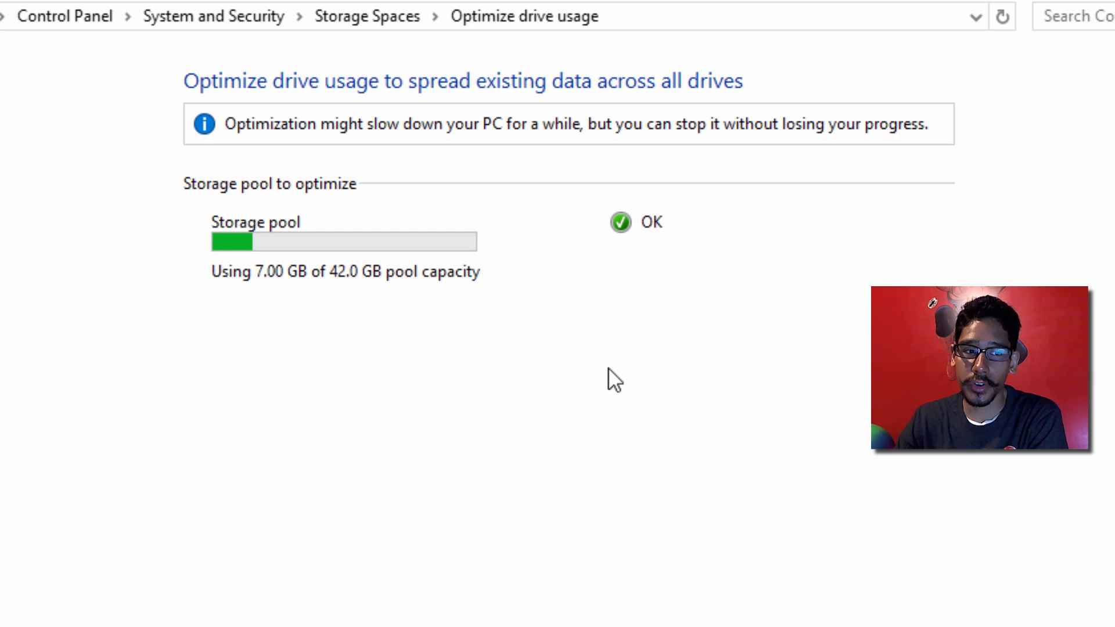